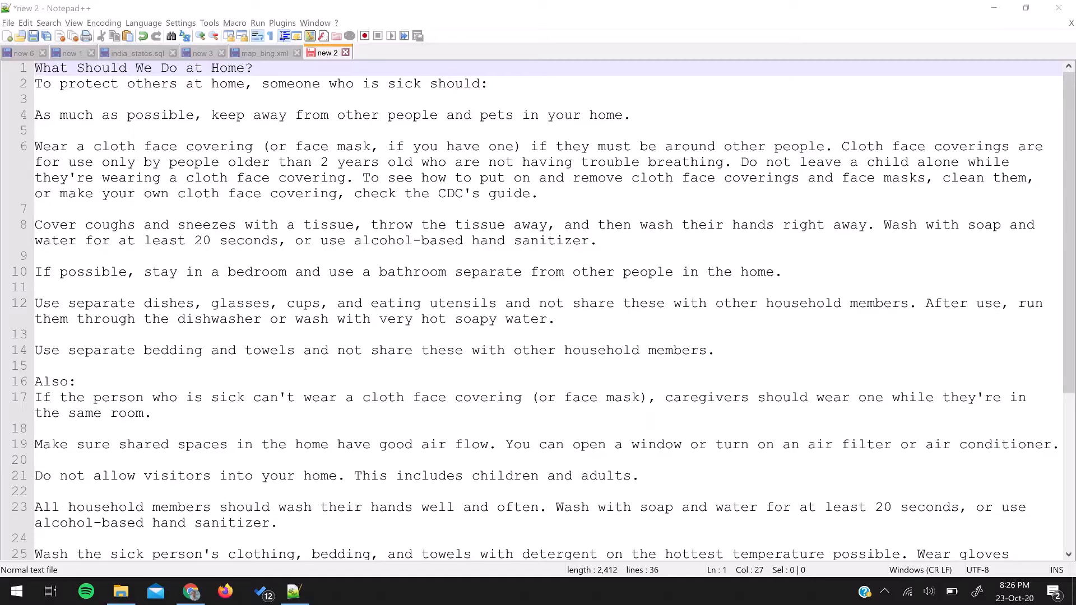
{"action": "mouse_move", "coordinate": [458, 589]}
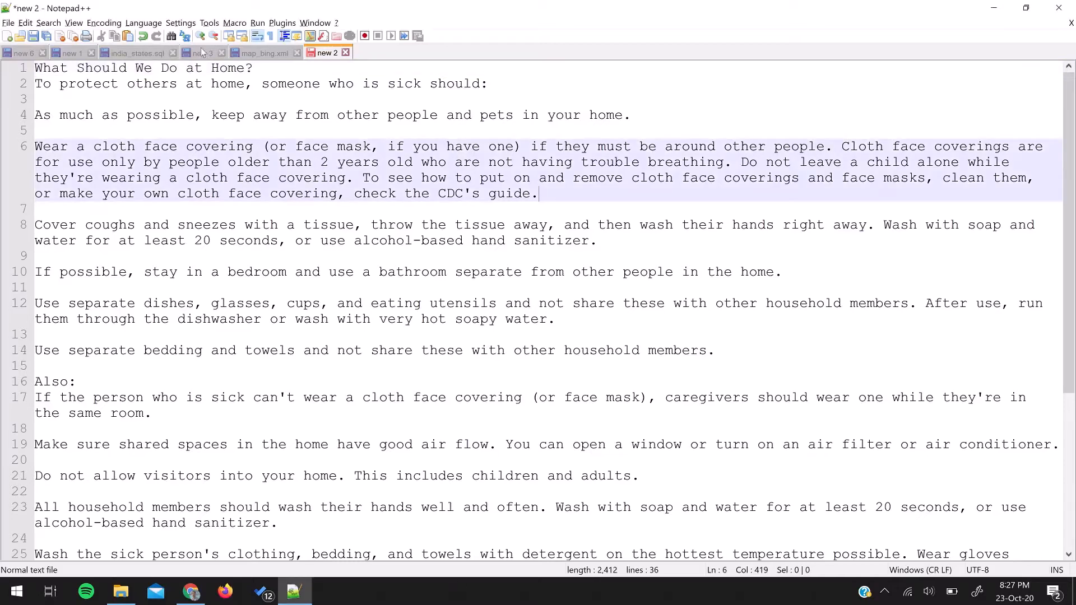
Step: Enable Multi-Editing (Ctrl+Mouse click/selection) in Preferences > Editing and close the dialog
{"action": "left_click", "coordinate": [181, 23]}
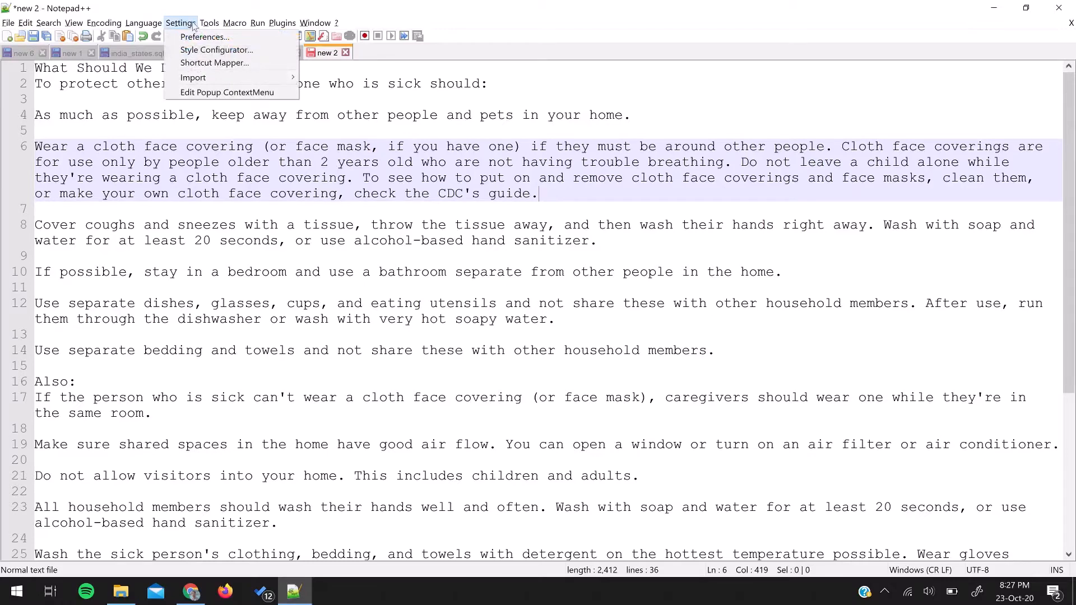
{"action": "mouse_move", "coordinate": [219, 36]}
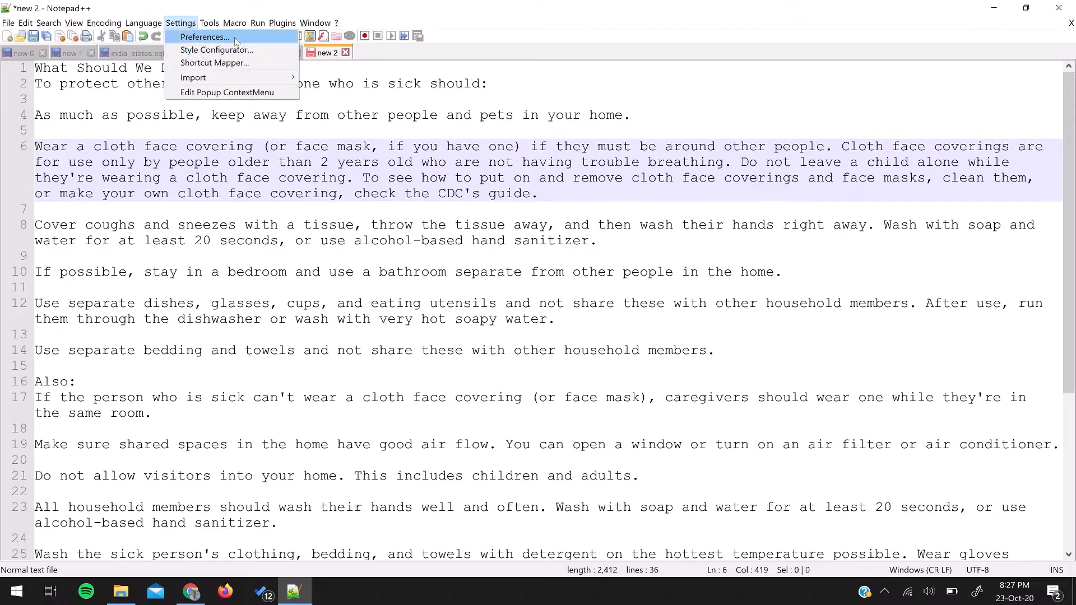
{"action": "left_click", "coordinate": [202, 37]}
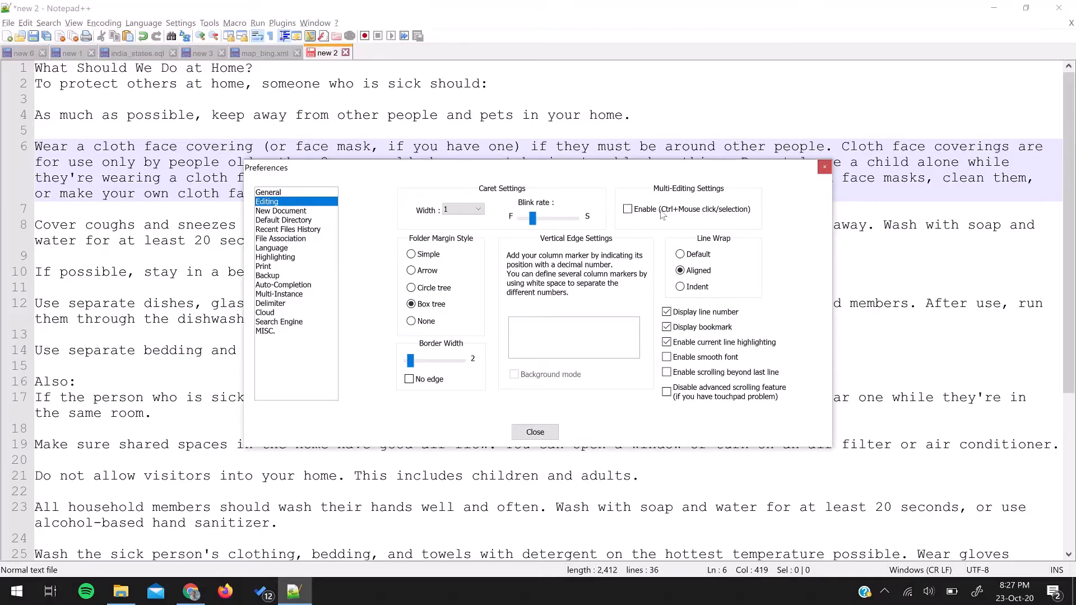
{"action": "mouse_move", "coordinate": [716, 193]}
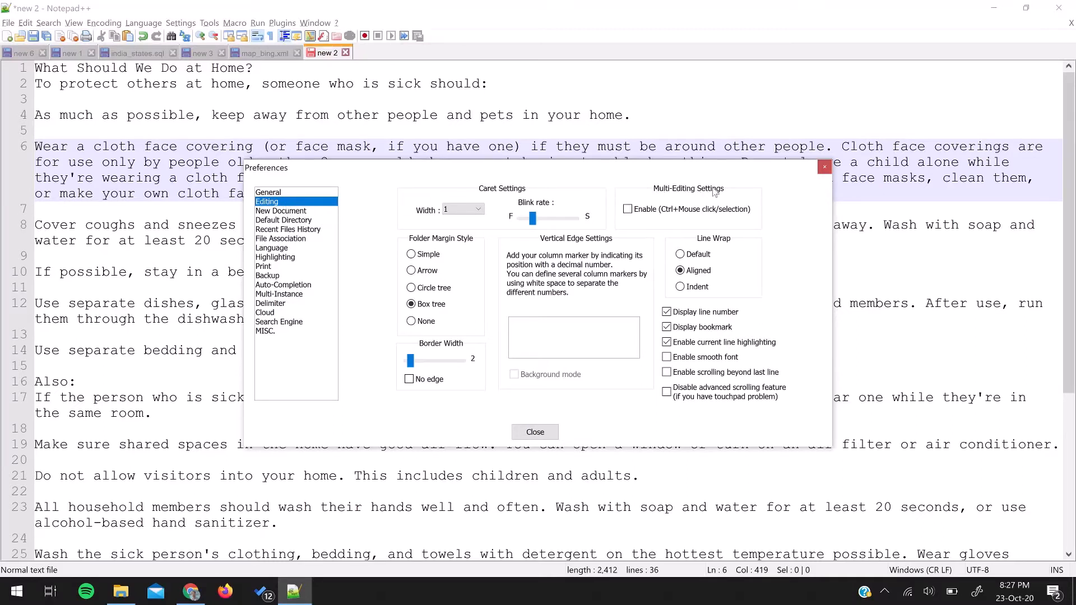
{"action": "left_click", "coordinate": [627, 208]}
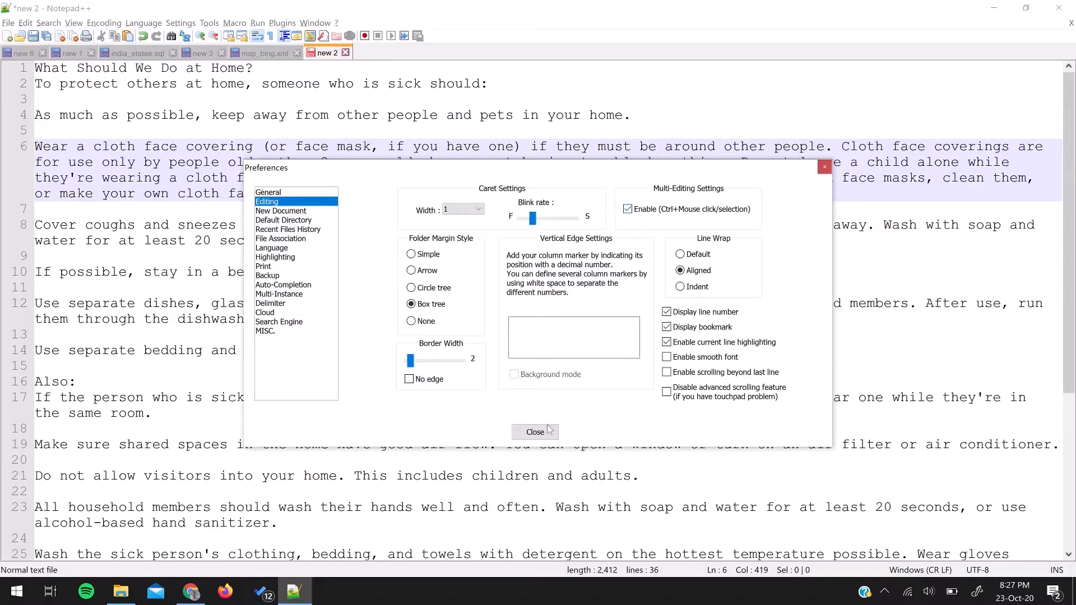
{"action": "left_click", "coordinate": [535, 431]}
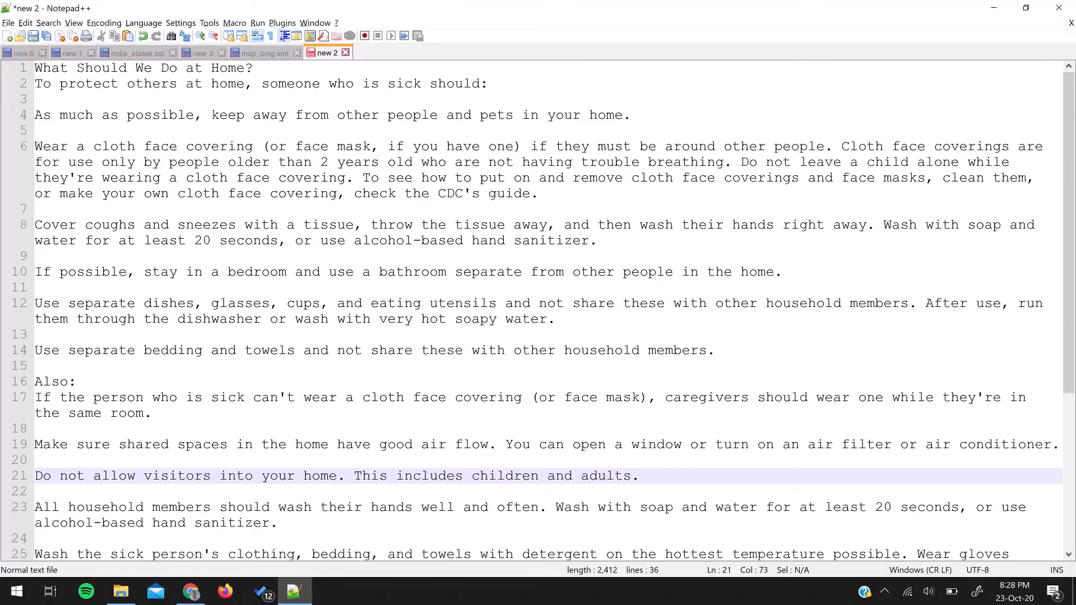
Step: Add spaces at several Ctrl+clicked spots, such as after 'members' and 'messaging'
{"action": "scroll", "scroll_direction": "down", "scroll_amount": 3}
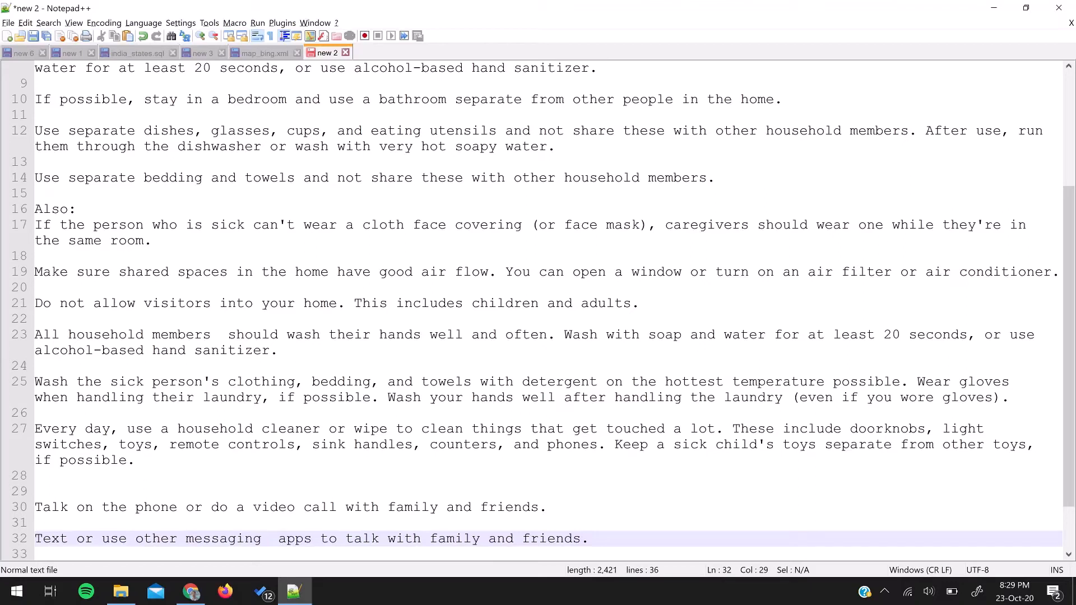
Step: Type 'ZZZZZZZ' at all active carets and scroll down to check the insertions
{"action": "type", "text": "ZZZZZZZ"}
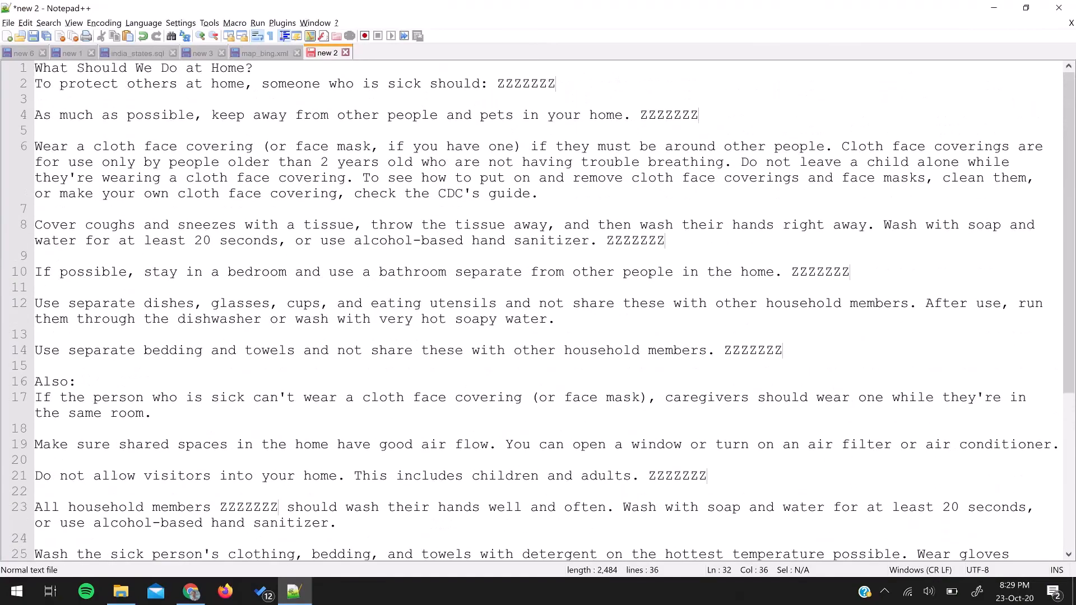
{"action": "scroll", "scroll_direction": "down", "scroll_amount": 3}
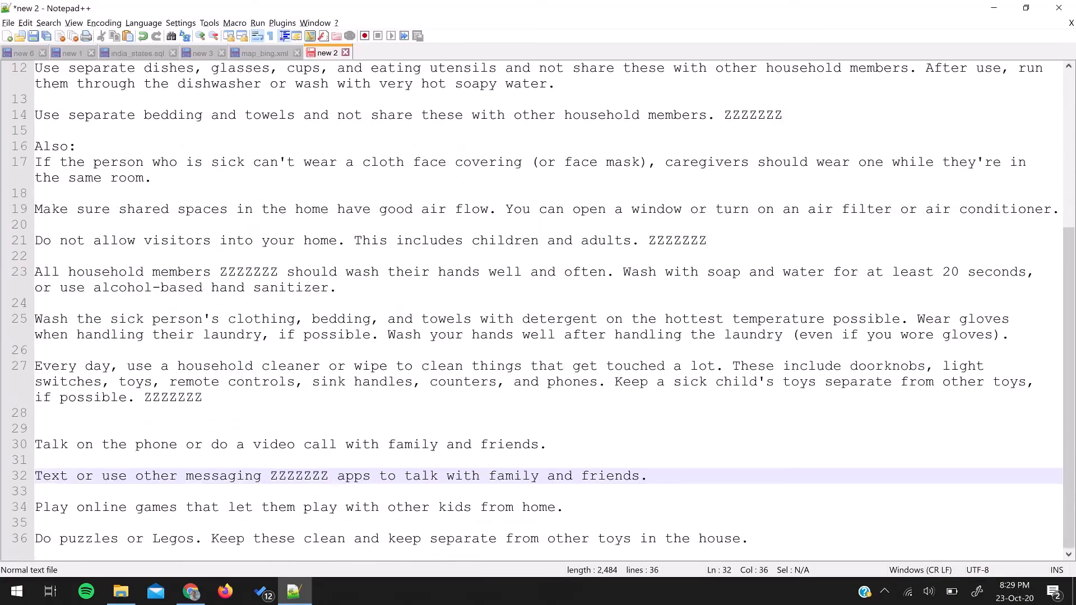